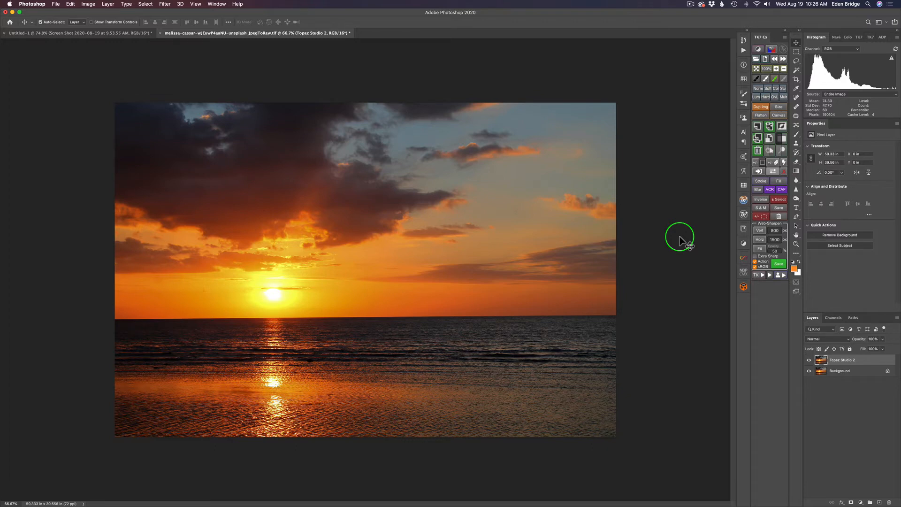
pyautogui.moveTo(801, 349)
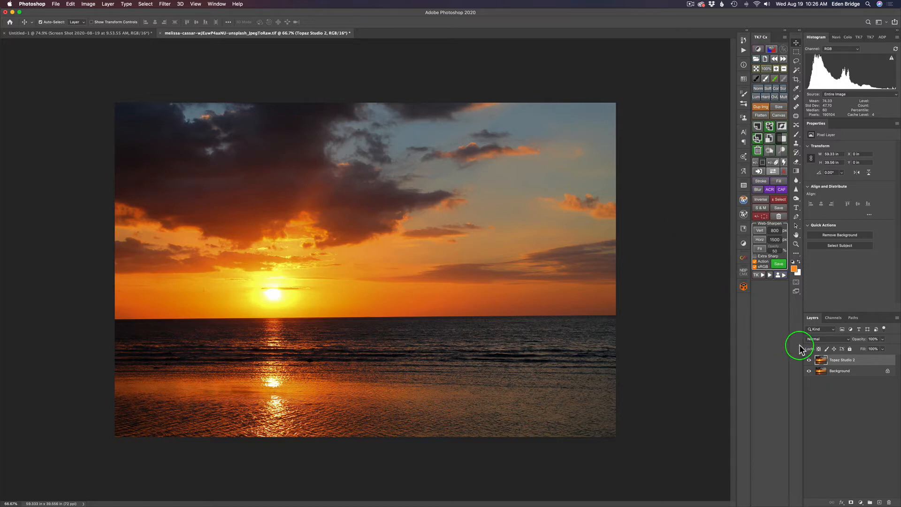
# Step: Launch the Topaz Studio 2 plugin on the sunset beach photo's layer from the Filter menu
pyautogui.click(164, 3)
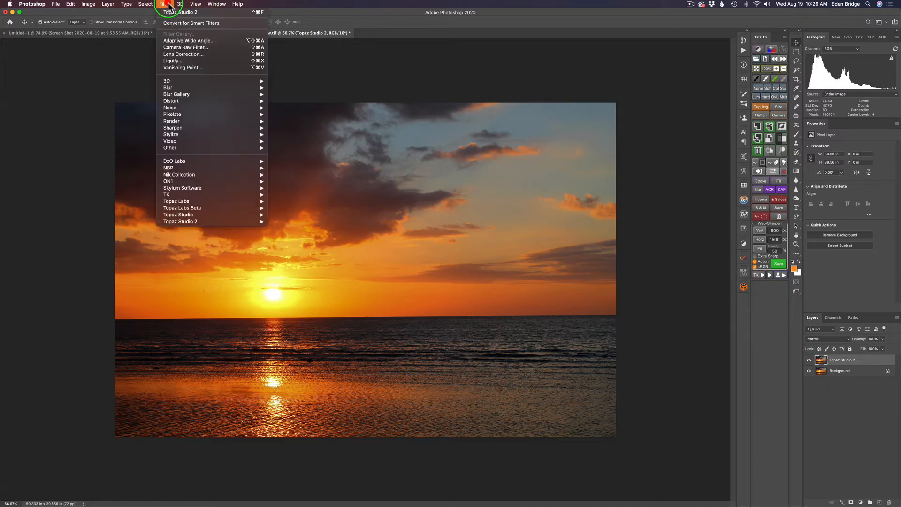
pyautogui.moveTo(201, 221)
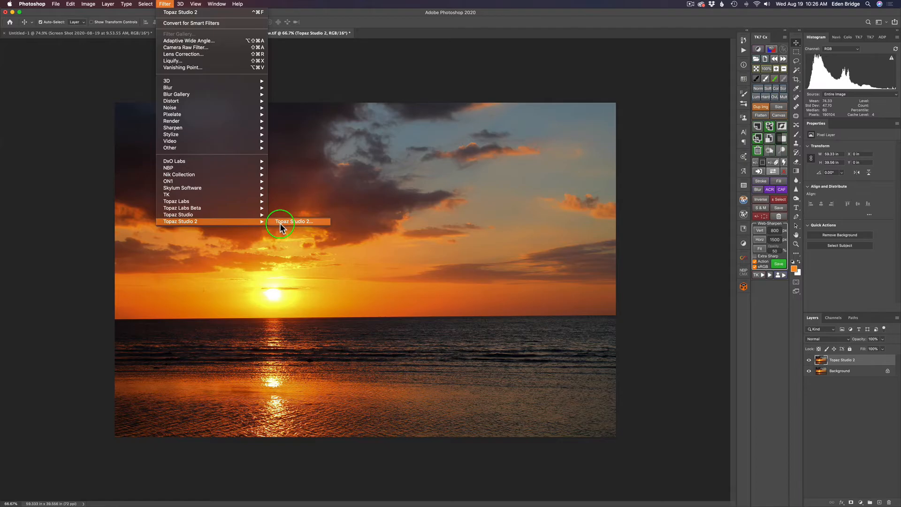
pyautogui.click(294, 221)
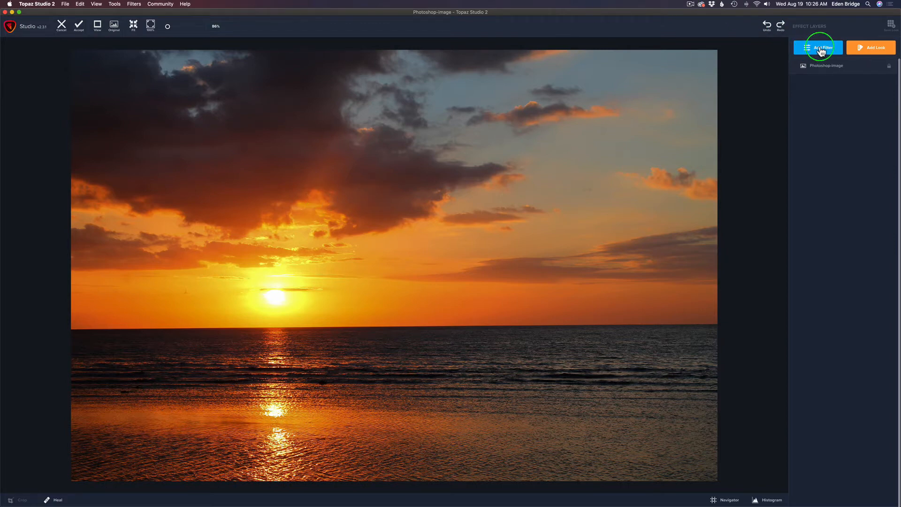
# Step: Add a Bloom filter layer from the Creative category above the sunset image, at default settings
pyautogui.click(818, 47)
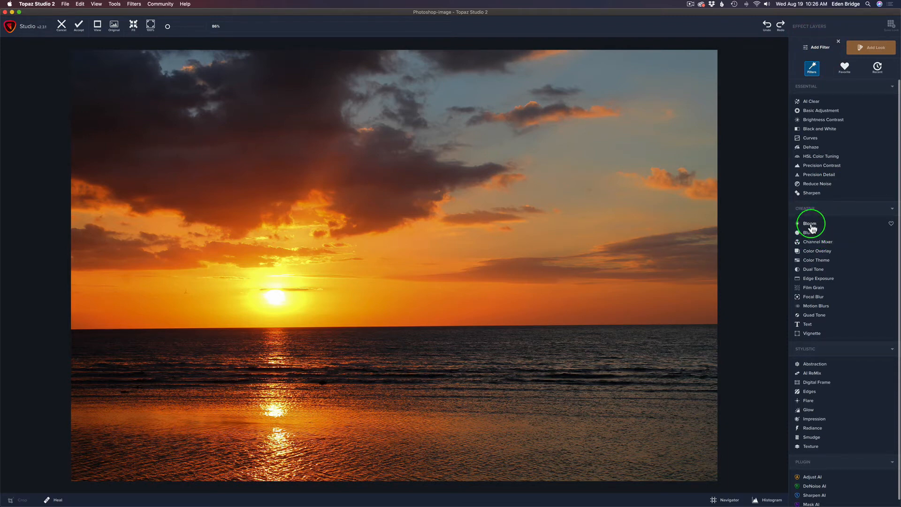
pyautogui.click(810, 223)
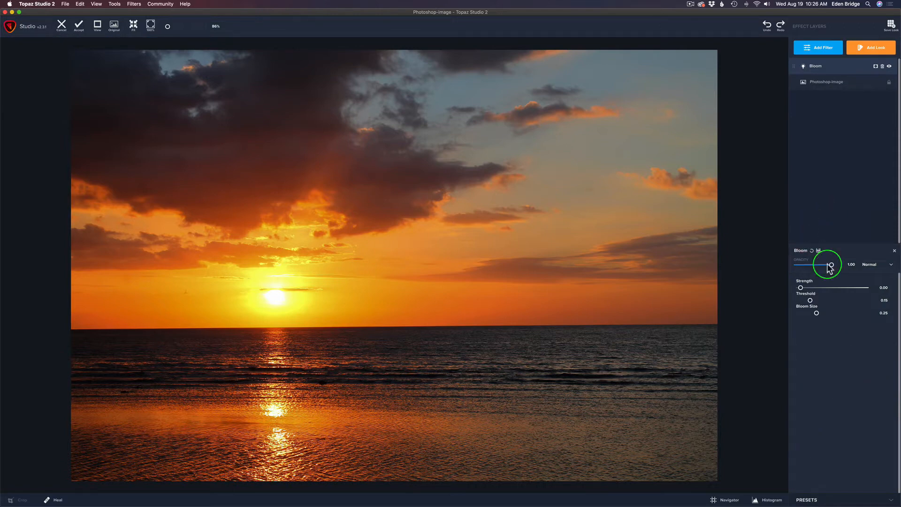
pyautogui.moveTo(826, 287)
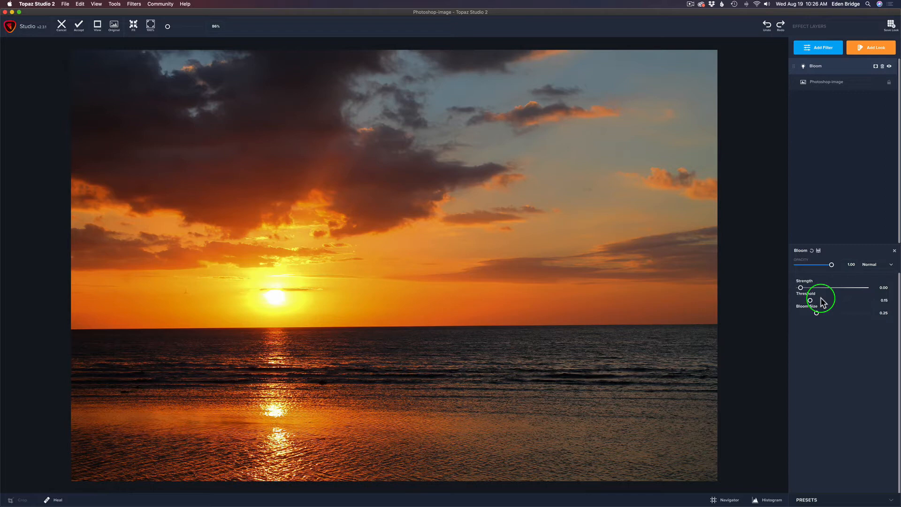
pyautogui.moveTo(823, 384)
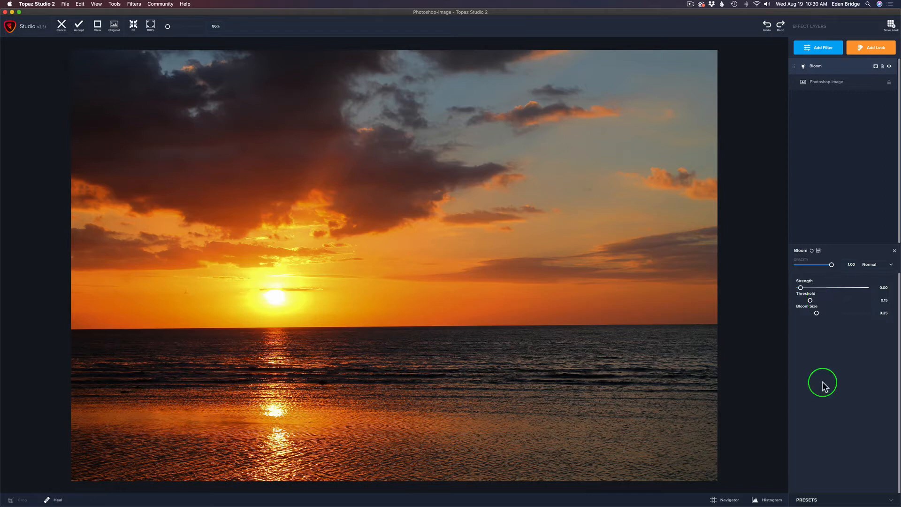
pyautogui.moveTo(824, 364)
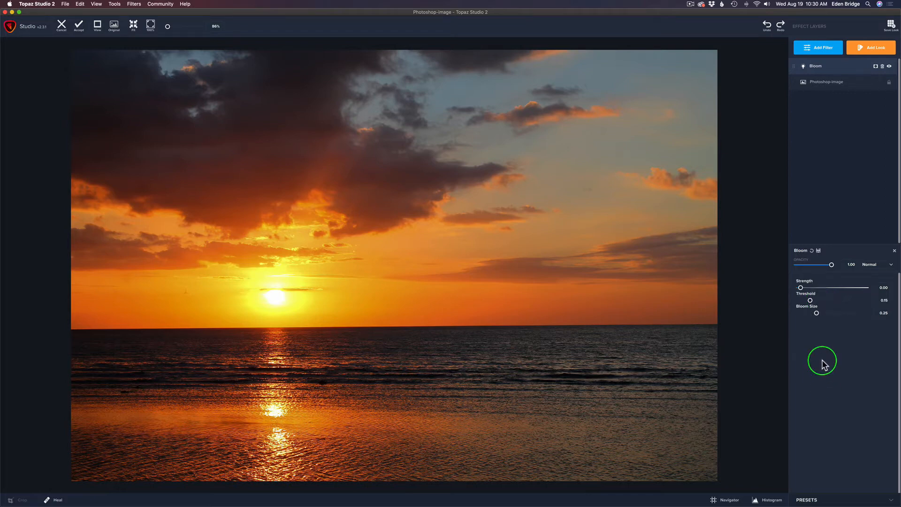
pyautogui.moveTo(809, 290)
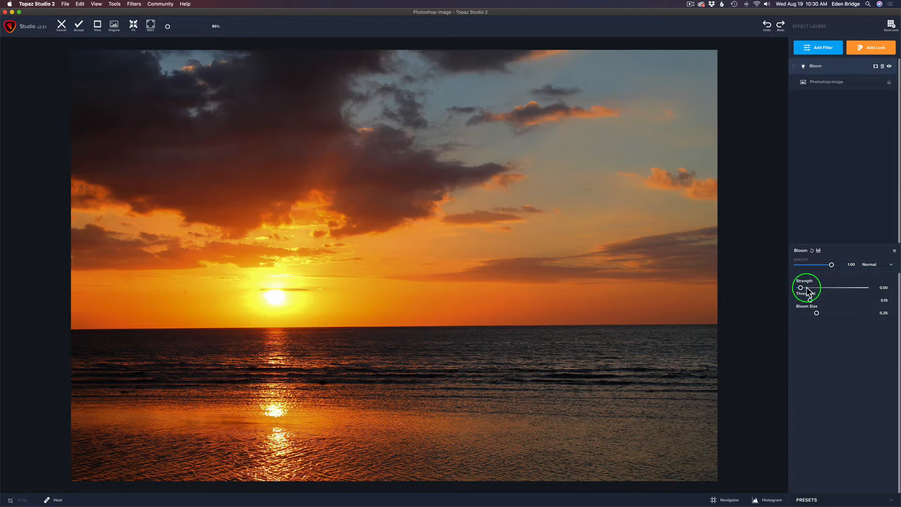
pyautogui.moveTo(819, 311)
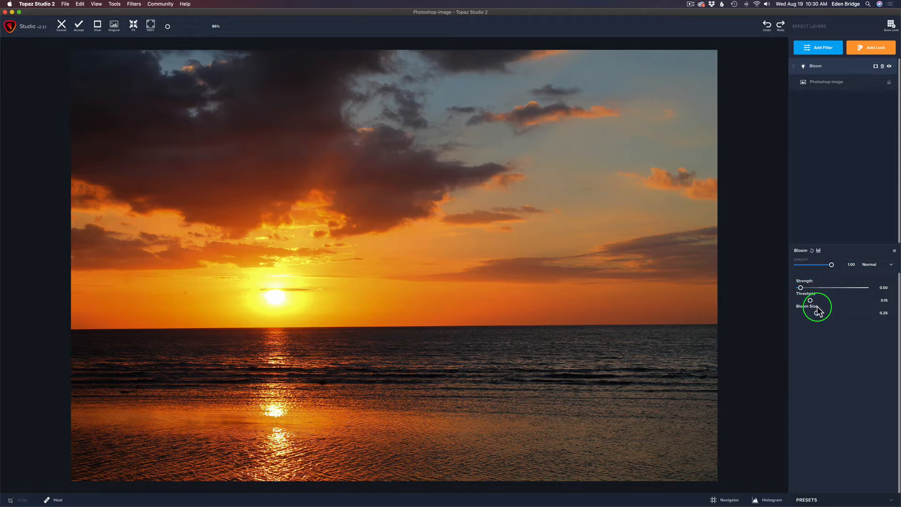
pyautogui.moveTo(838, 304)
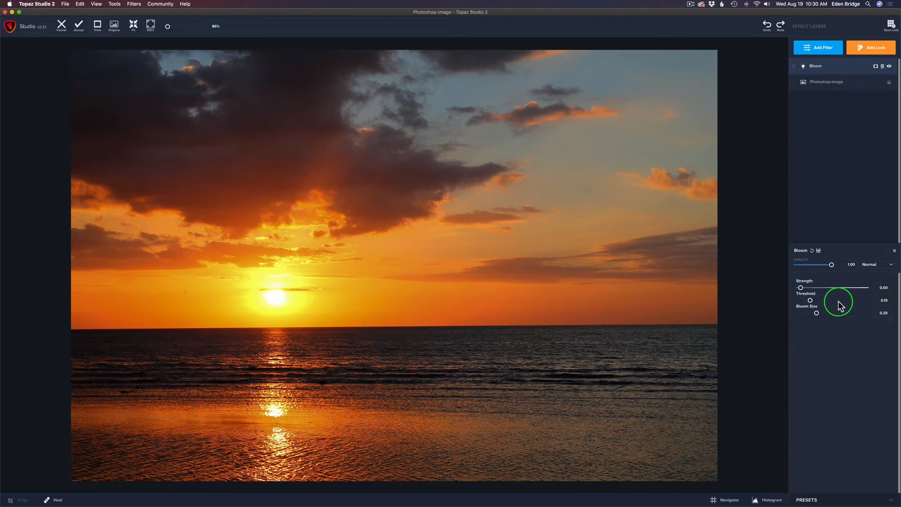
pyautogui.moveTo(802, 290)
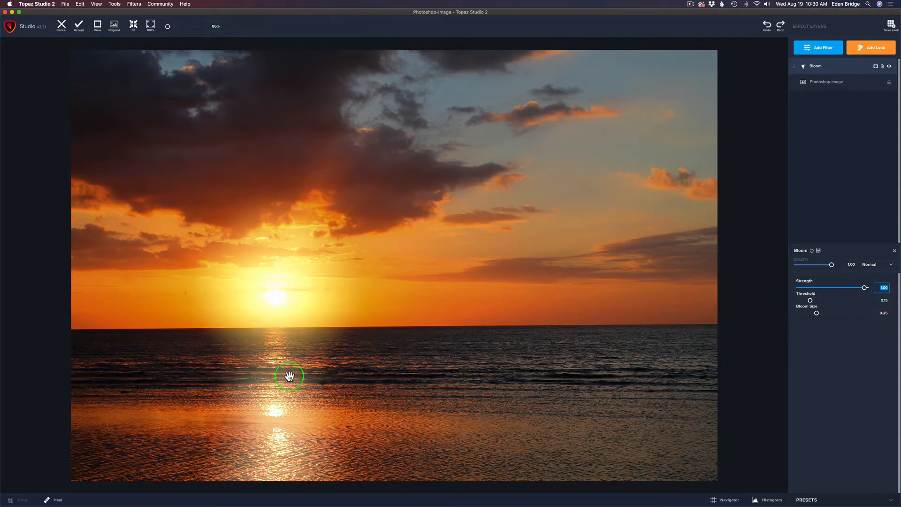
pyautogui.moveTo(273, 378)
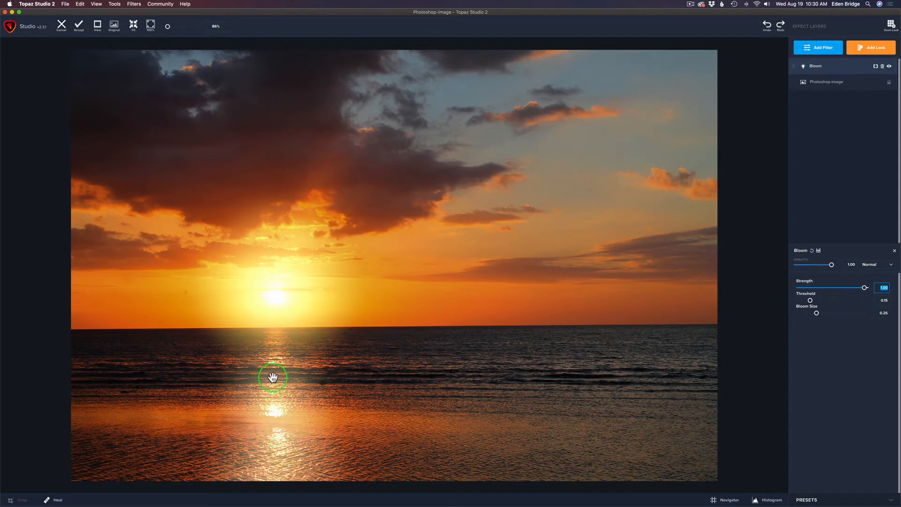
pyautogui.moveTo(883, 287)
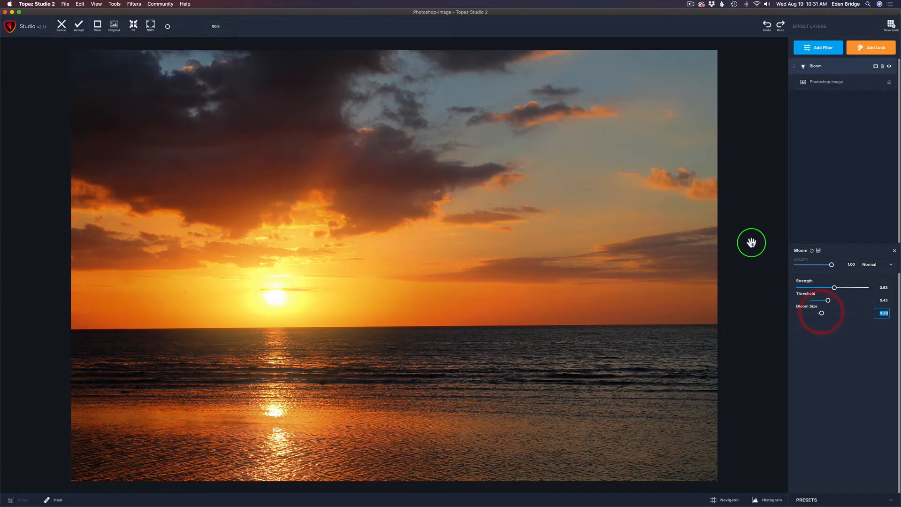
# Step: Refine the Bloom to threshold 0.46, bloom size 0.34 and a lower strength of 0.39
pyautogui.click(113, 24)
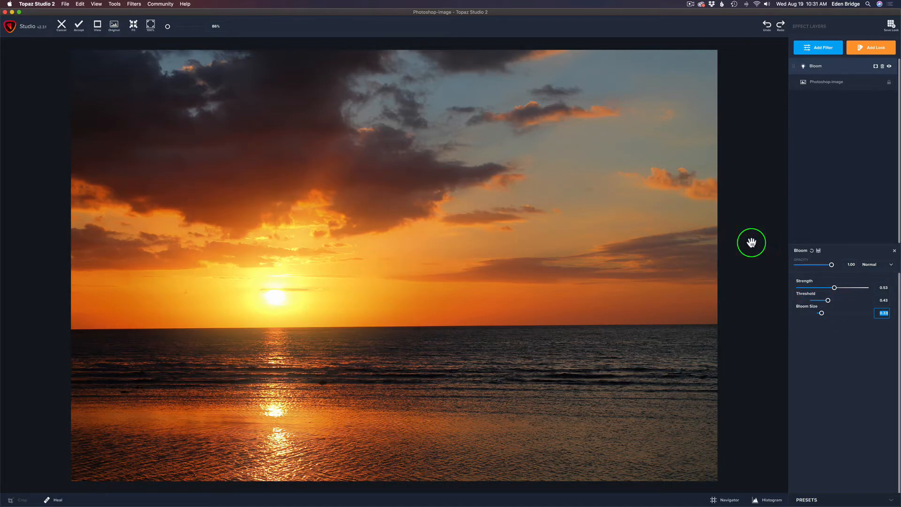
pyautogui.moveTo(835, 305)
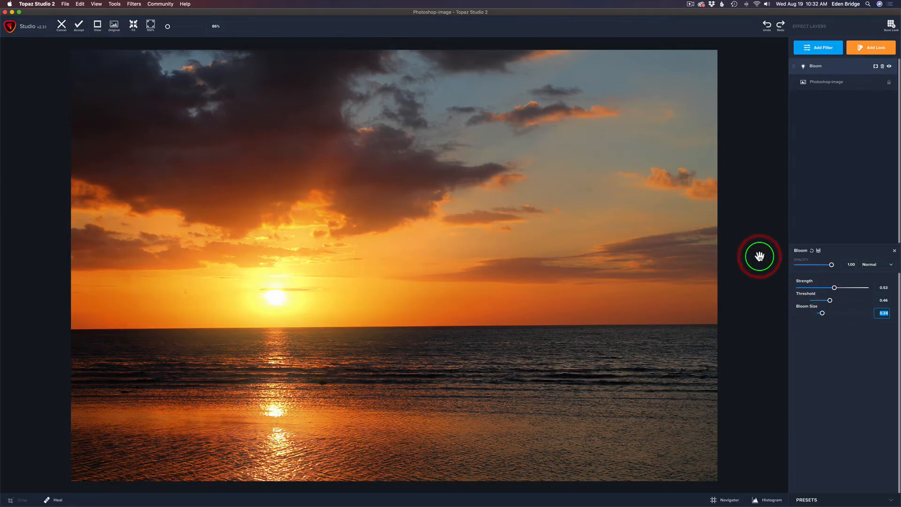
pyautogui.click(114, 26)
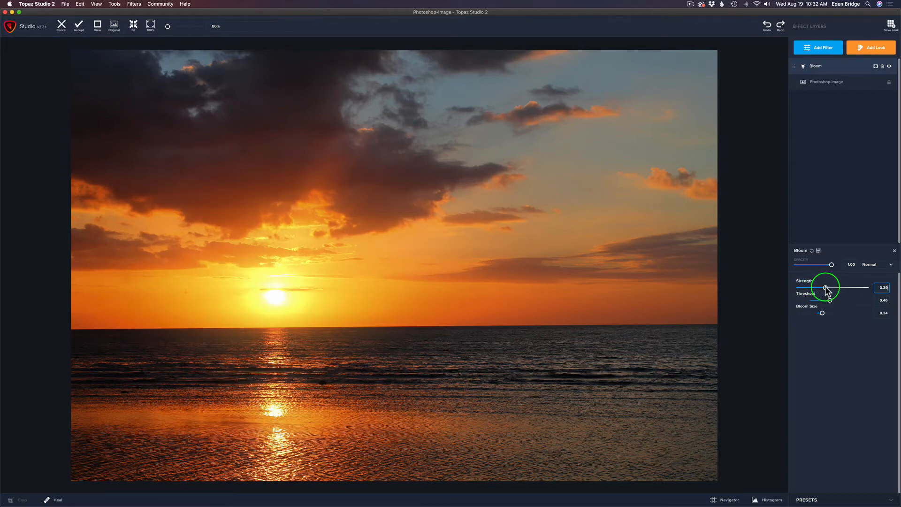
pyautogui.click(113, 23)
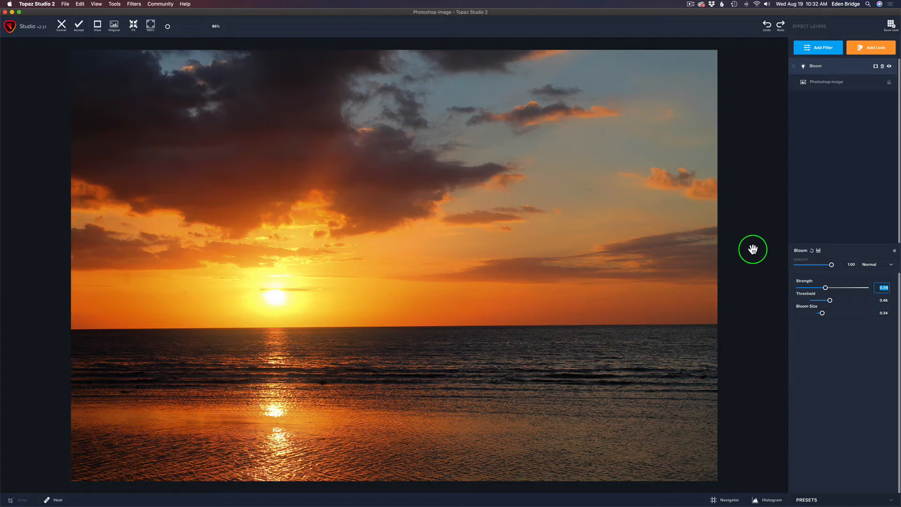
pyautogui.moveTo(853, 131)
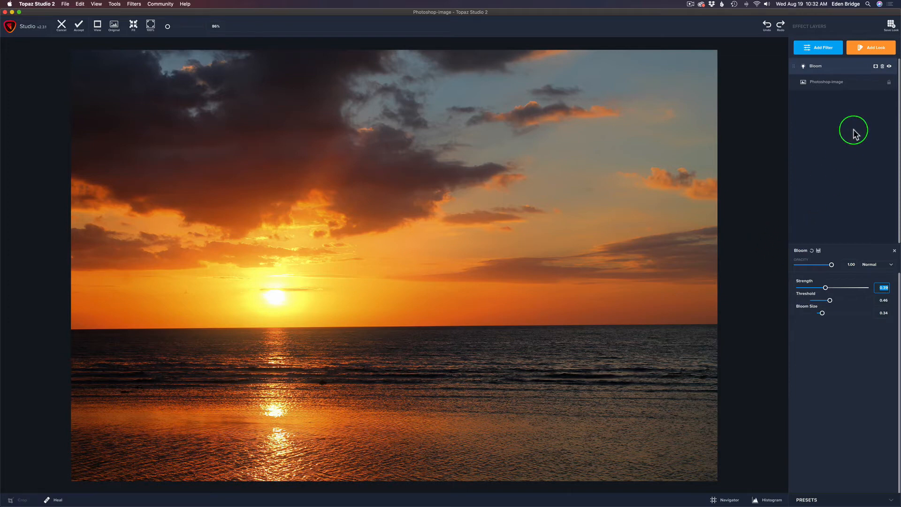
pyautogui.moveTo(871, 93)
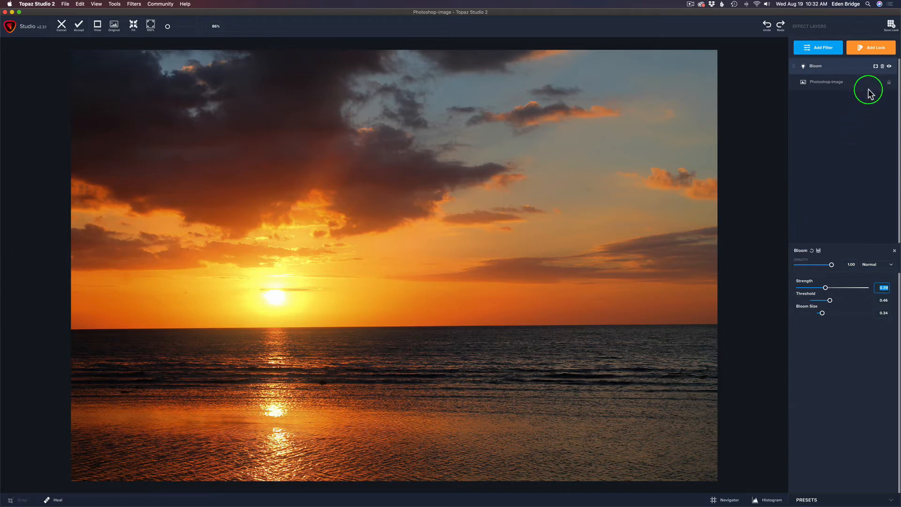
pyautogui.moveTo(876, 66)
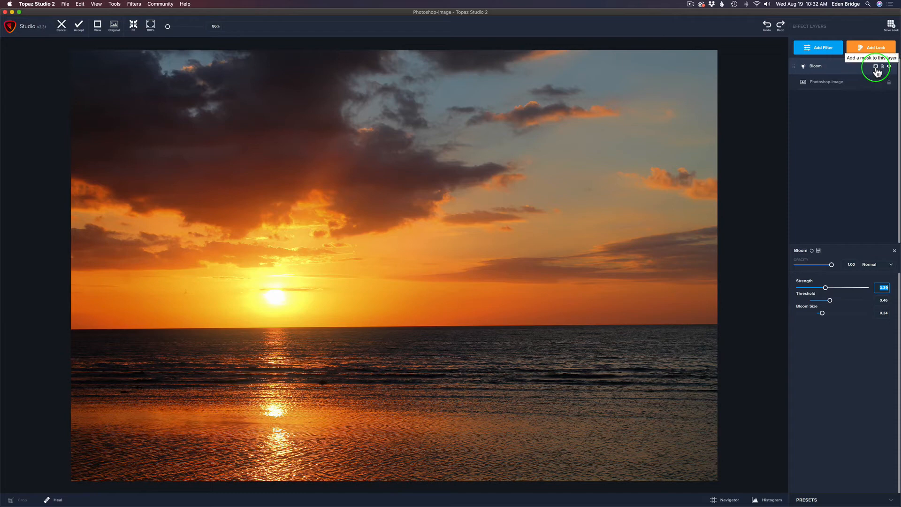
pyautogui.moveTo(864, 149)
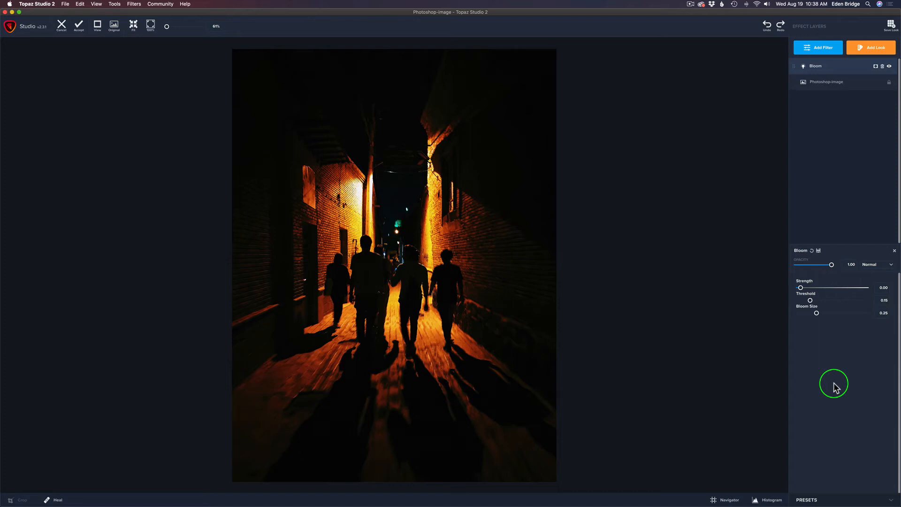
pyautogui.moveTo(810, 250)
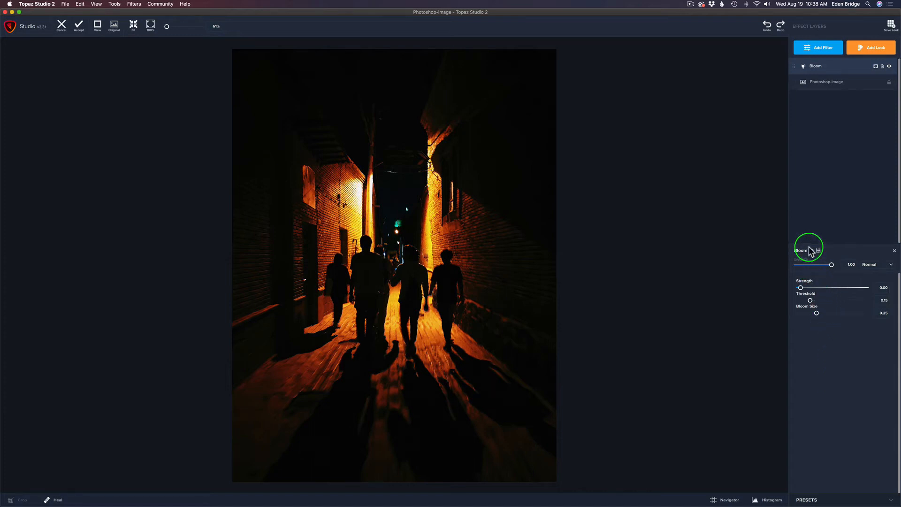
pyautogui.moveTo(370, 194)
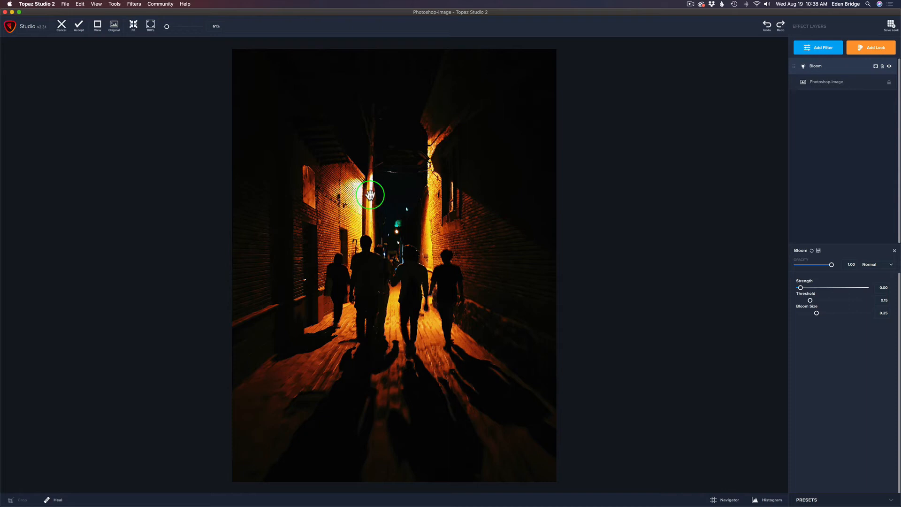
pyautogui.moveTo(364, 207)
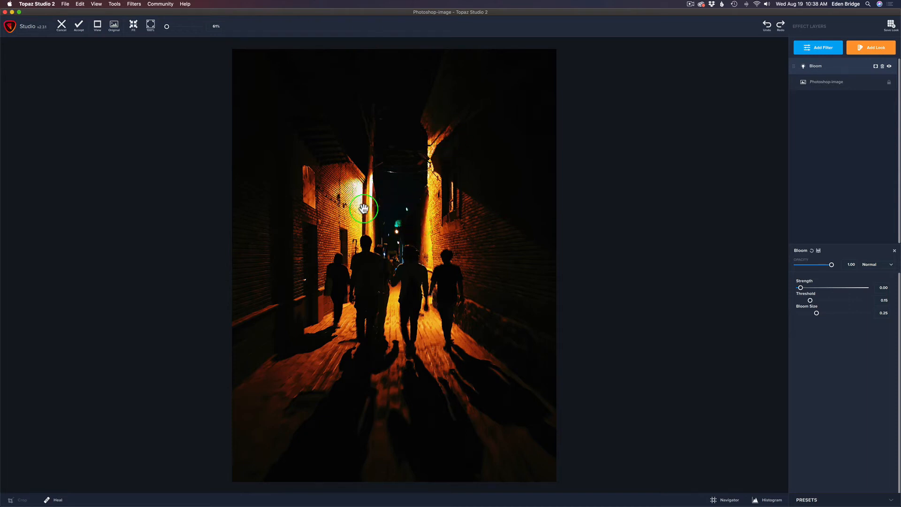
pyautogui.moveTo(790, 304)
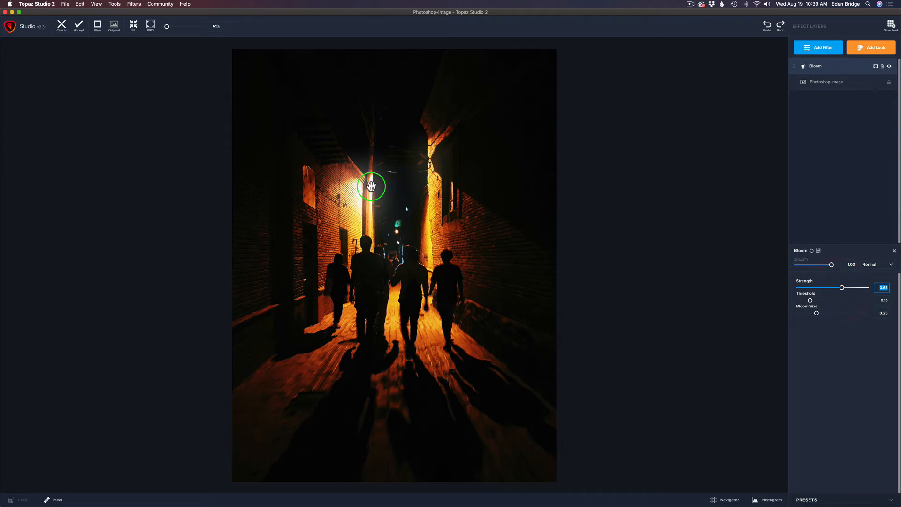
pyautogui.moveTo(430, 175)
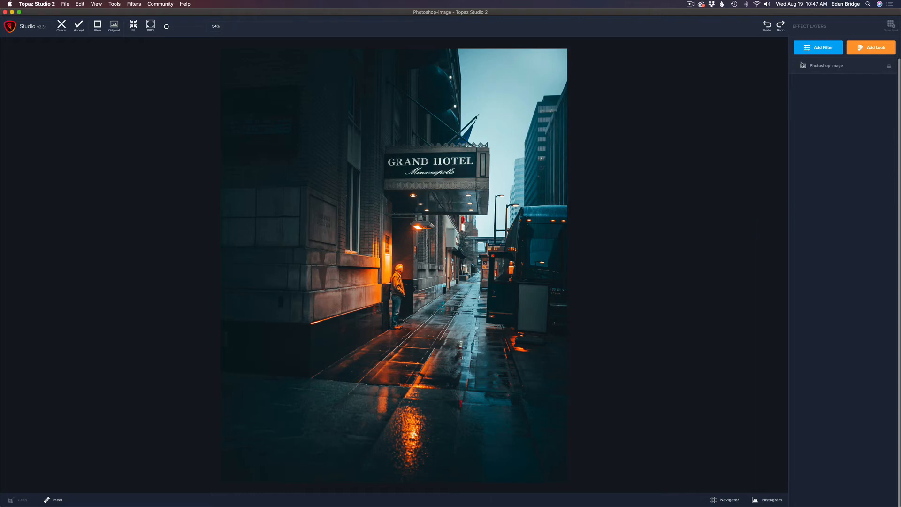
# Step: Add a Basic Adjustment layer to the Grand Hotel street photo and lower its exposure
pyautogui.click(817, 47)
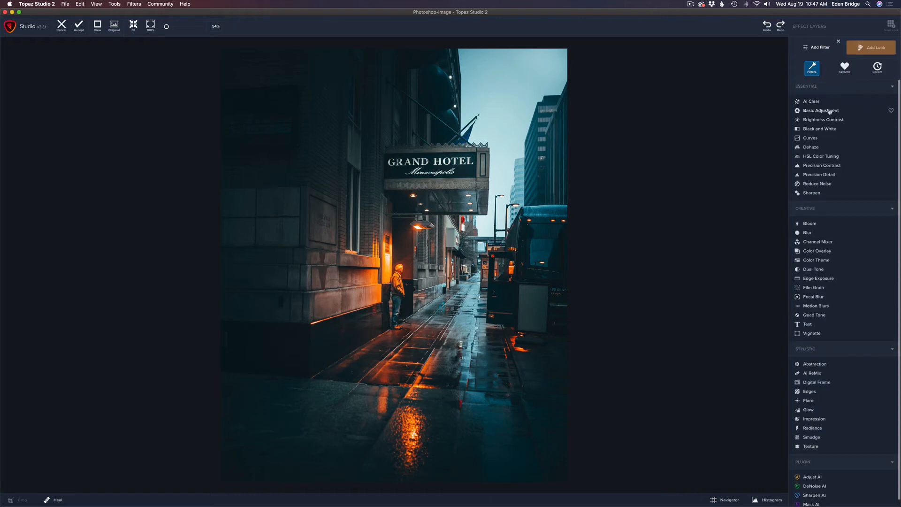
pyautogui.click(820, 110)
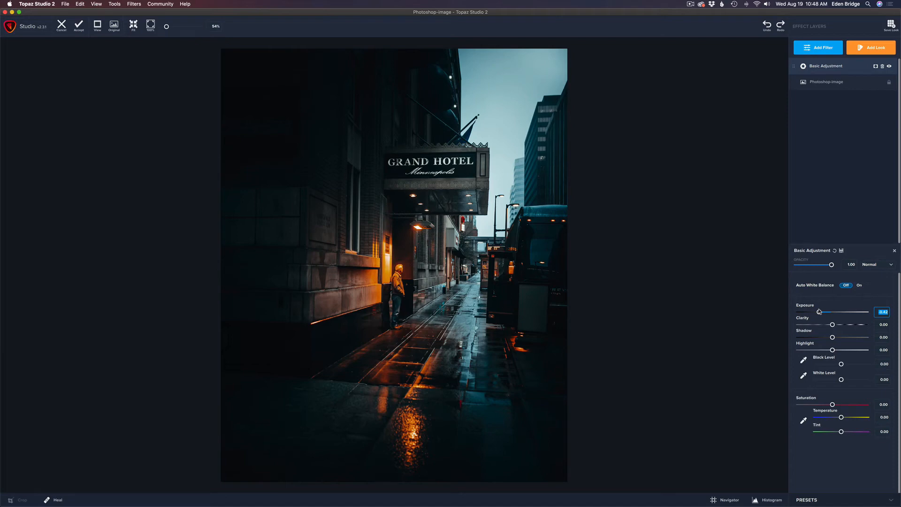
# Step: Add a Bloom layer over the Basic Adjustment with strength about 0.88 and threshold 0.08
pyautogui.click(816, 47)
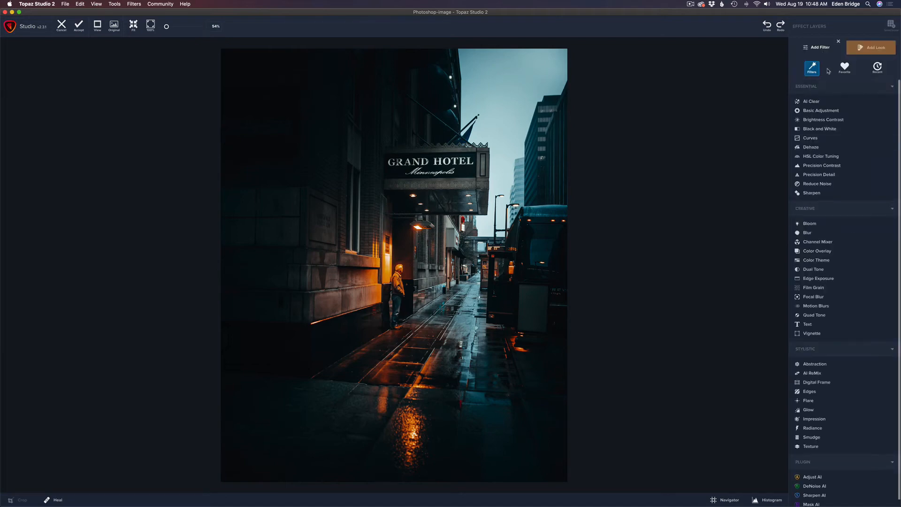
pyautogui.moveTo(811, 224)
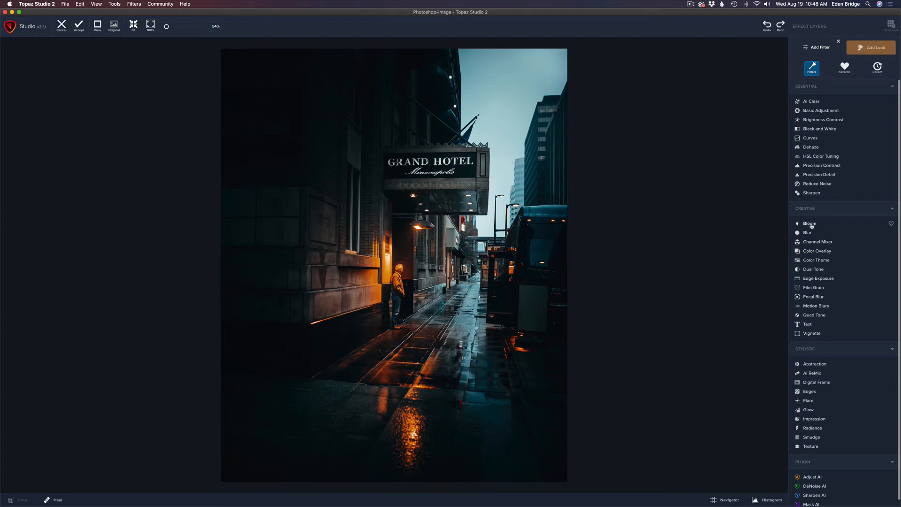
pyautogui.click(810, 223)
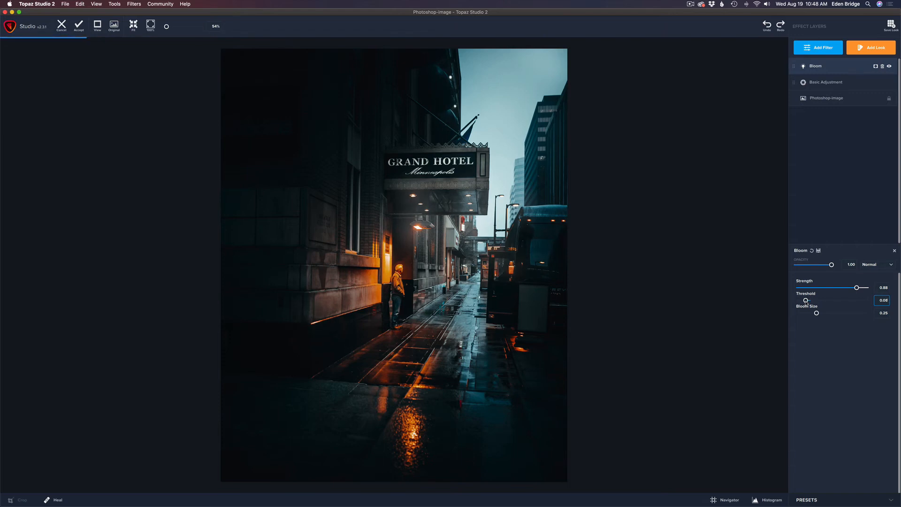
pyautogui.click(113, 23)
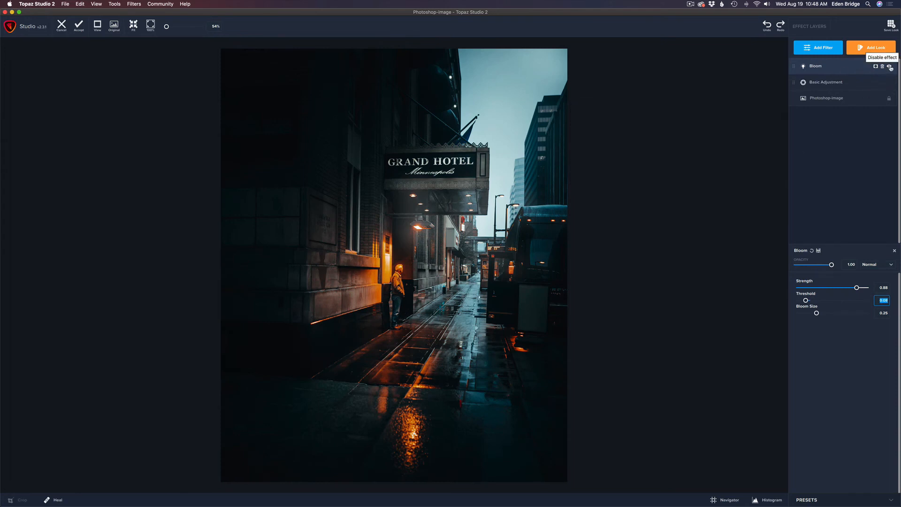
# Step: Compare the bloom on and off, then tighten it to threshold 0.07 and bloom size 0.09
pyautogui.click(891, 65)
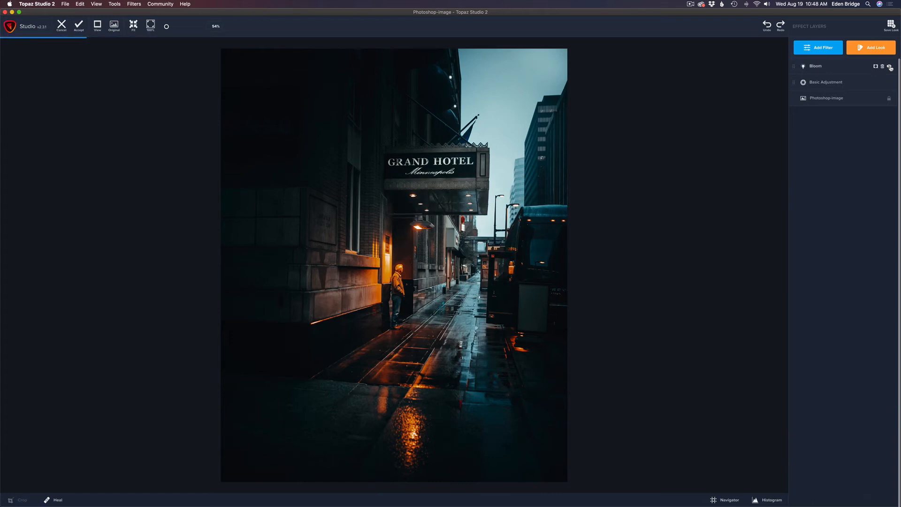
pyautogui.click(815, 66)
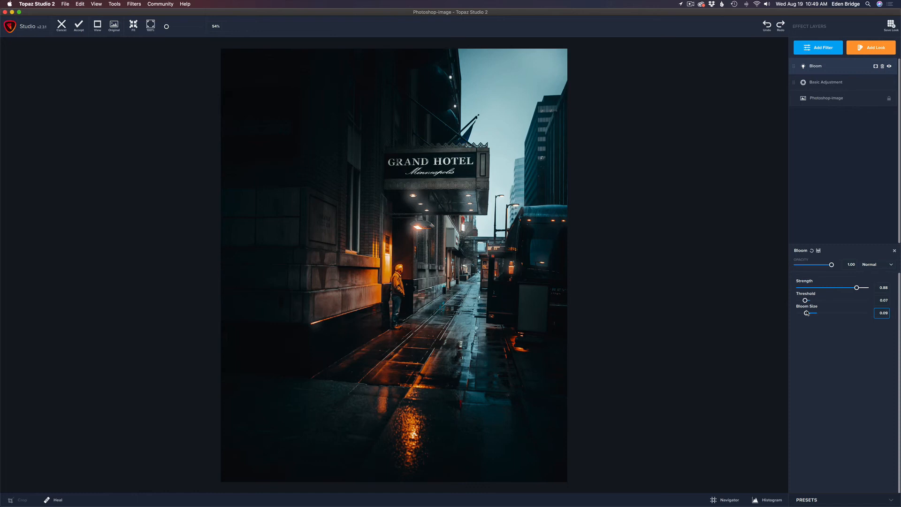
pyautogui.tripleClick(882, 313)
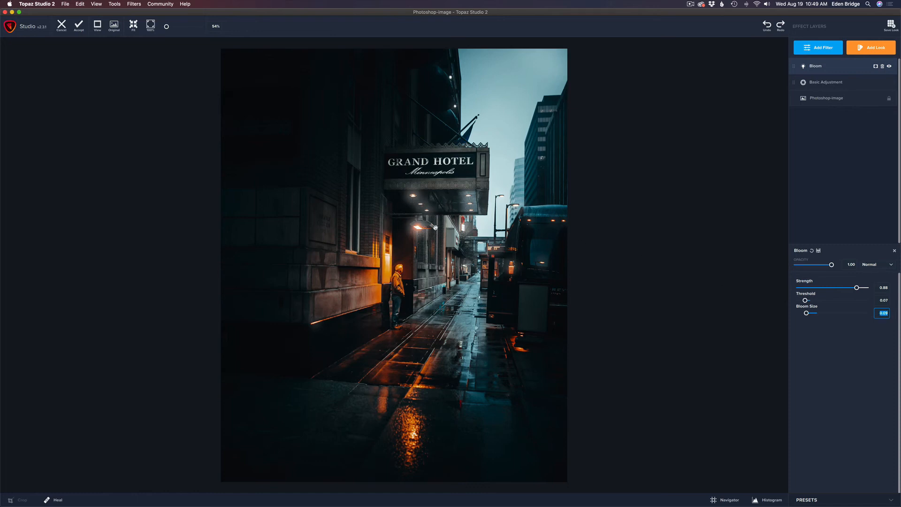
pyautogui.moveTo(640, 247)
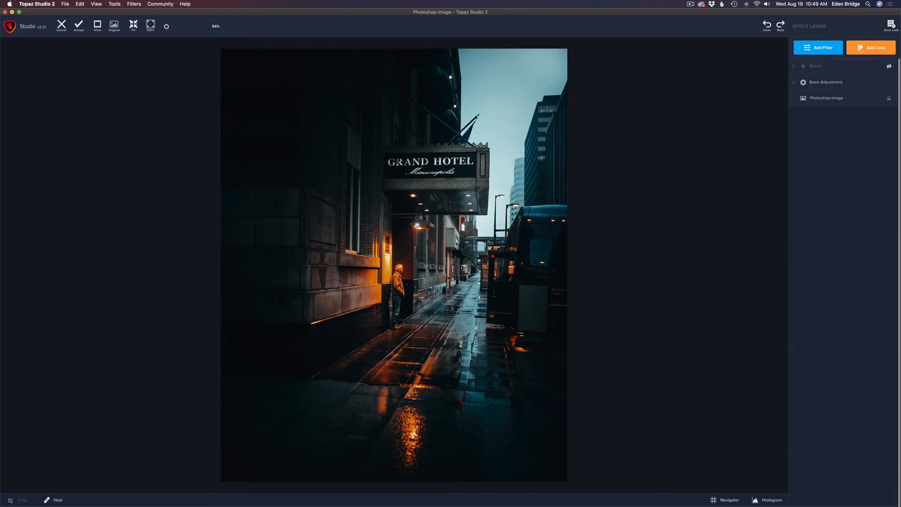
pyautogui.moveTo(417, 201)
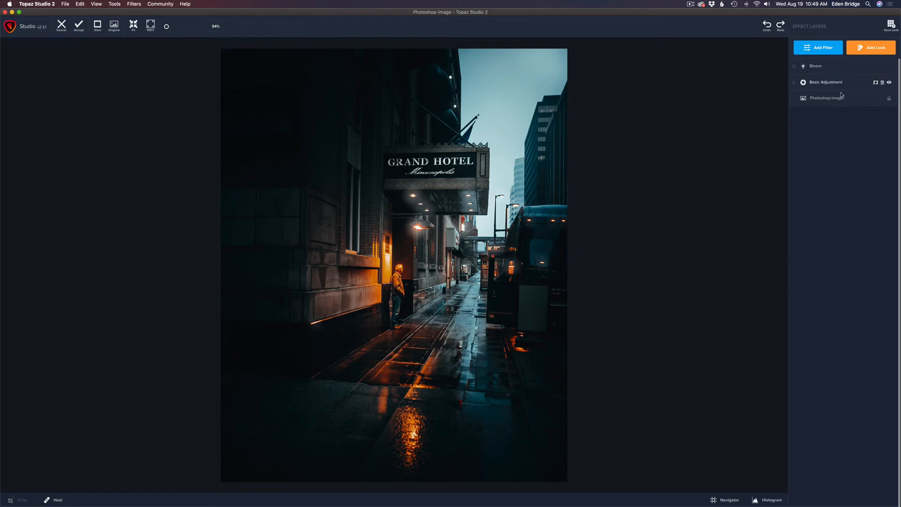
pyautogui.moveTo(775, 147)
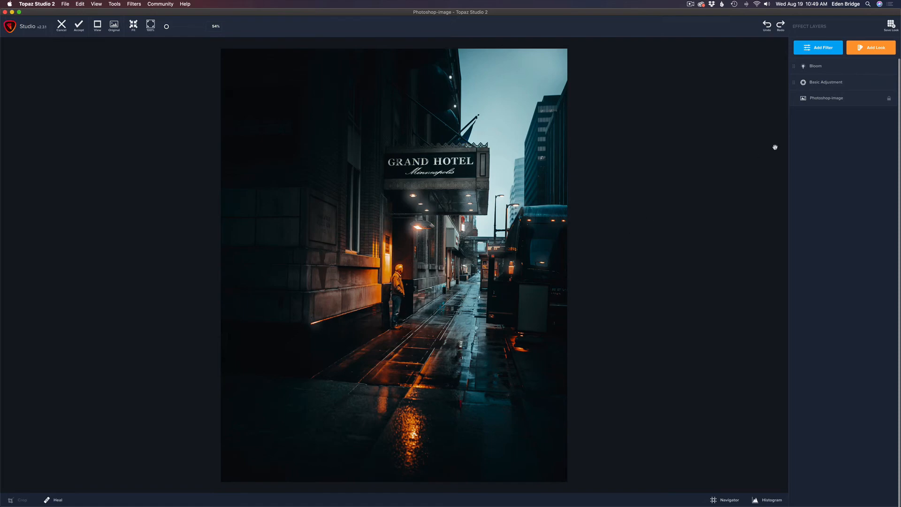
pyautogui.click(814, 66)
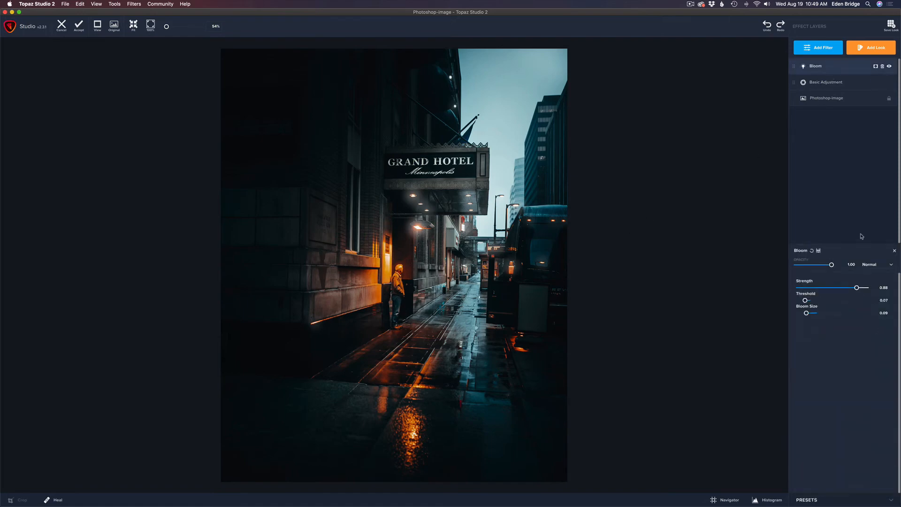
pyautogui.moveTo(815, 316)
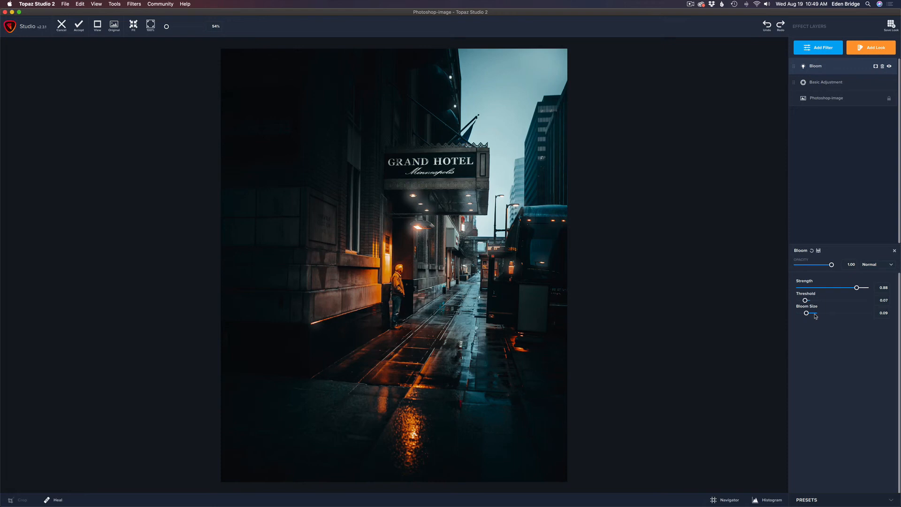
pyautogui.moveTo(832, 277)
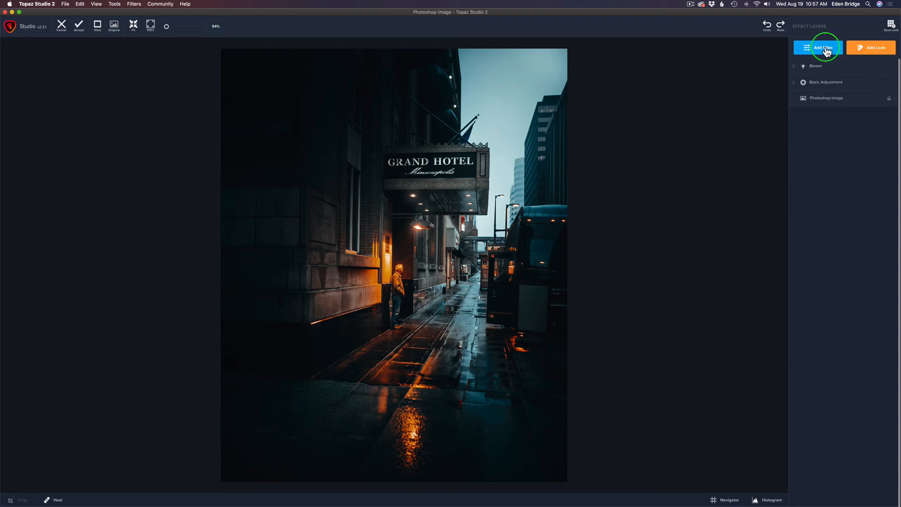
# Step: Add a second Bloom layer atop the Grand Hotel photo's stack
pyautogui.click(823, 47)
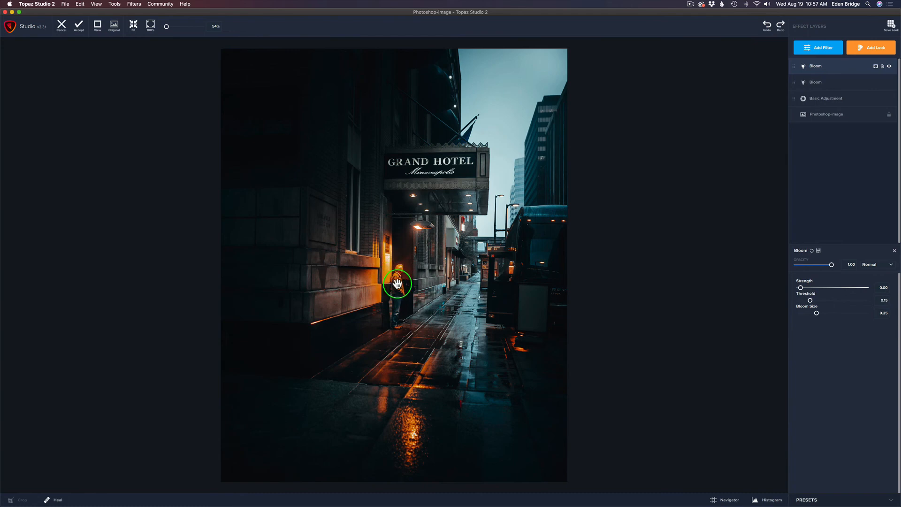
pyautogui.moveTo(729, 219)
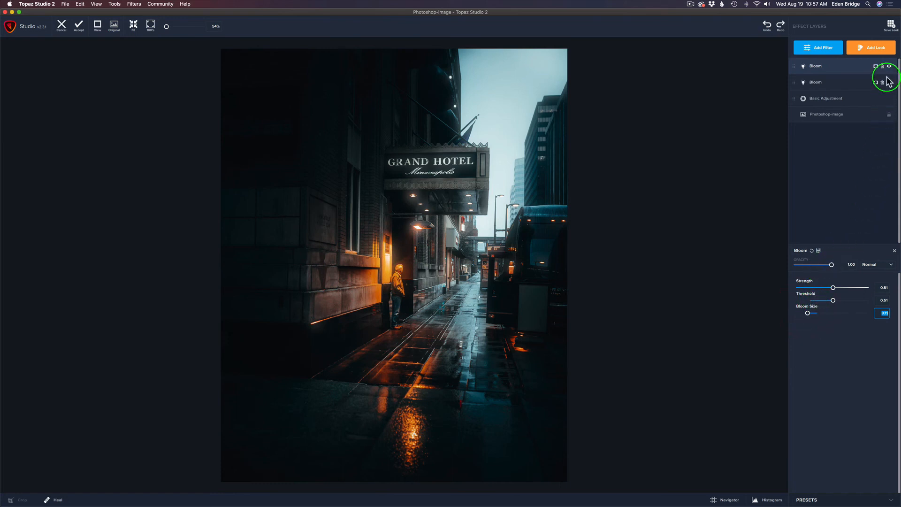
# Step: Mask the second Bloom, invert the mask to hide it, and set a white brush to reveal it
pyautogui.click(875, 66)
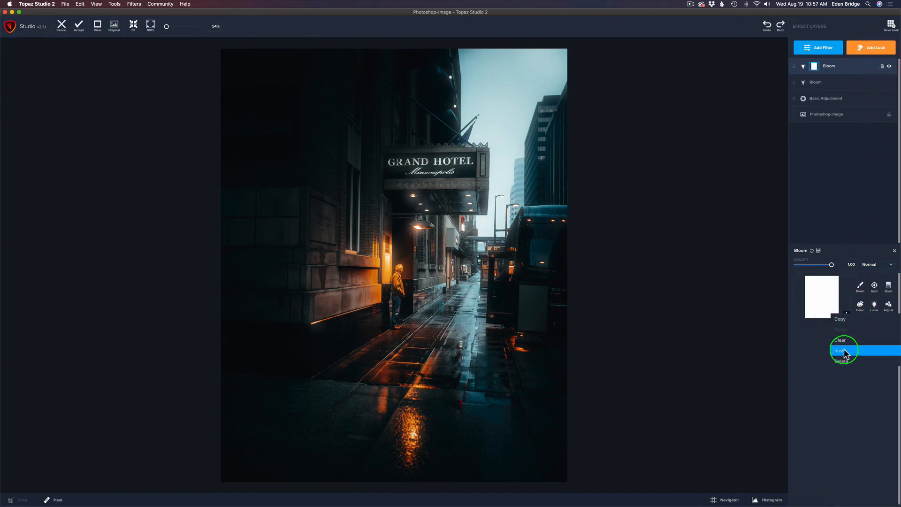
pyautogui.click(843, 350)
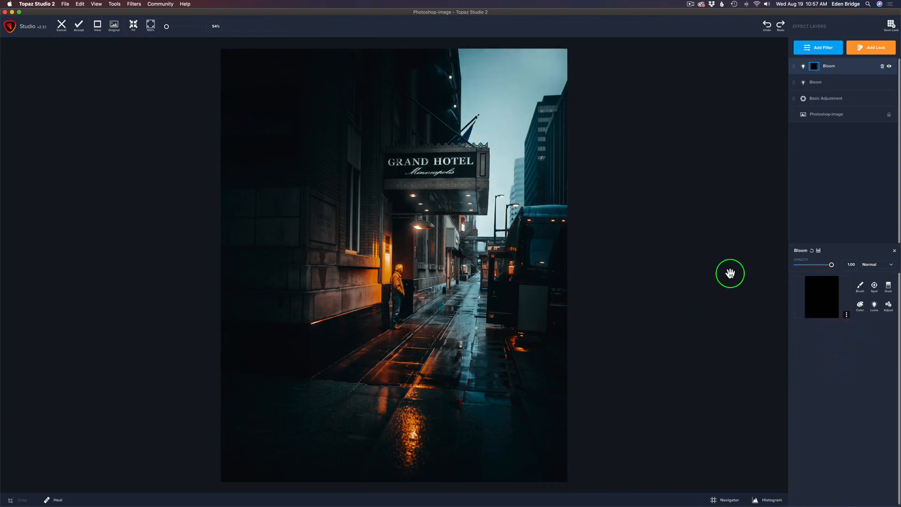
pyautogui.click(861, 287)
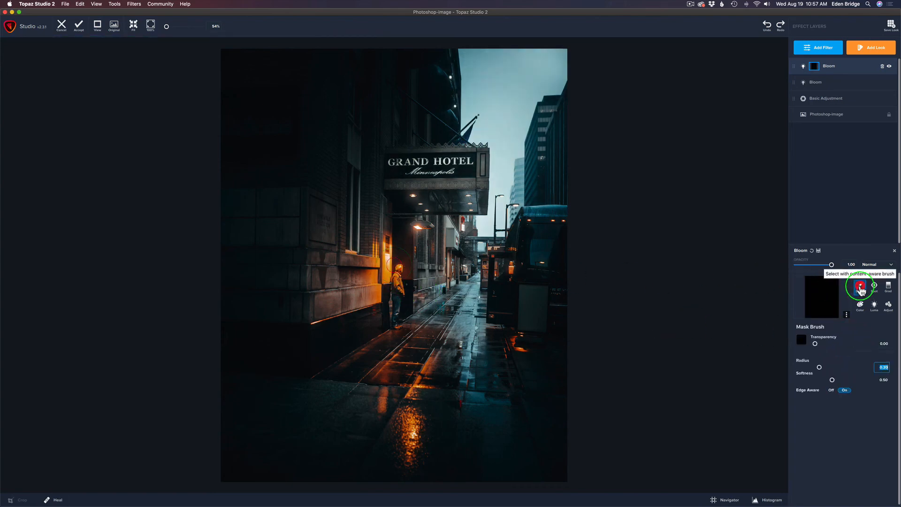
pyautogui.click(859, 287)
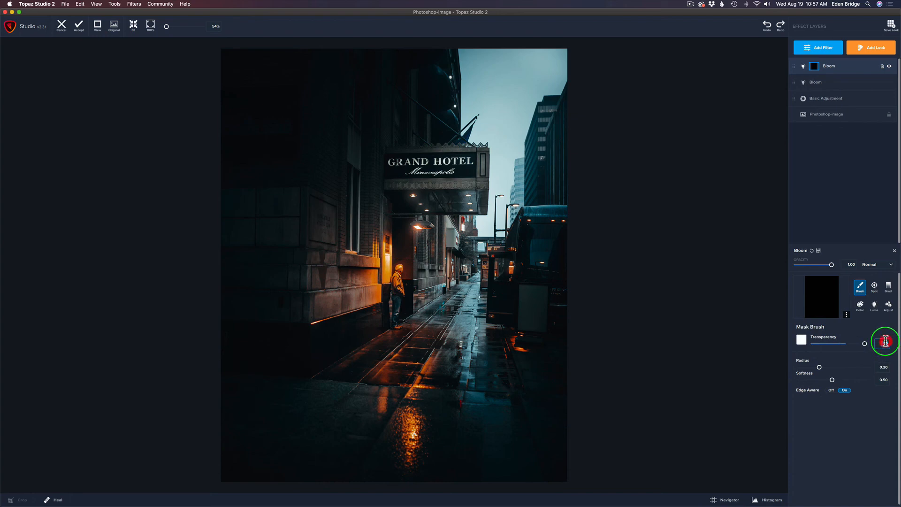
pyautogui.moveTo(394, 273)
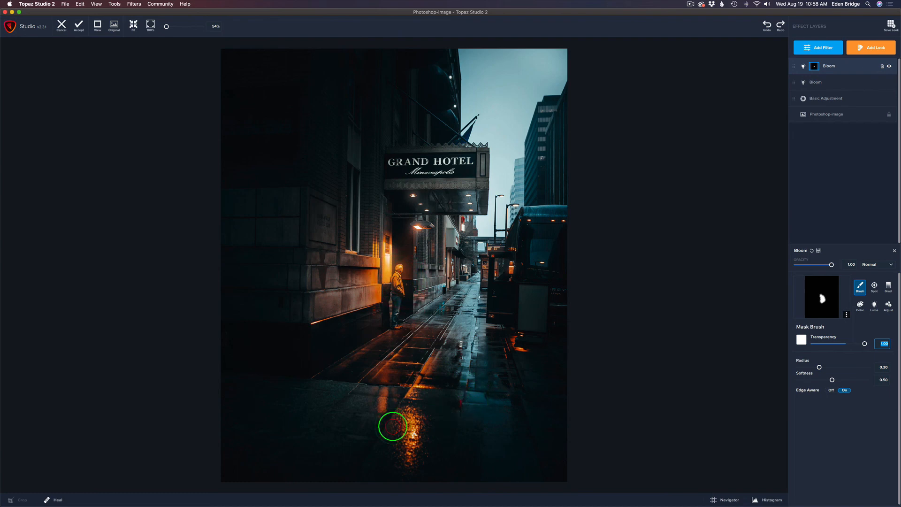
pyautogui.moveTo(888, 66)
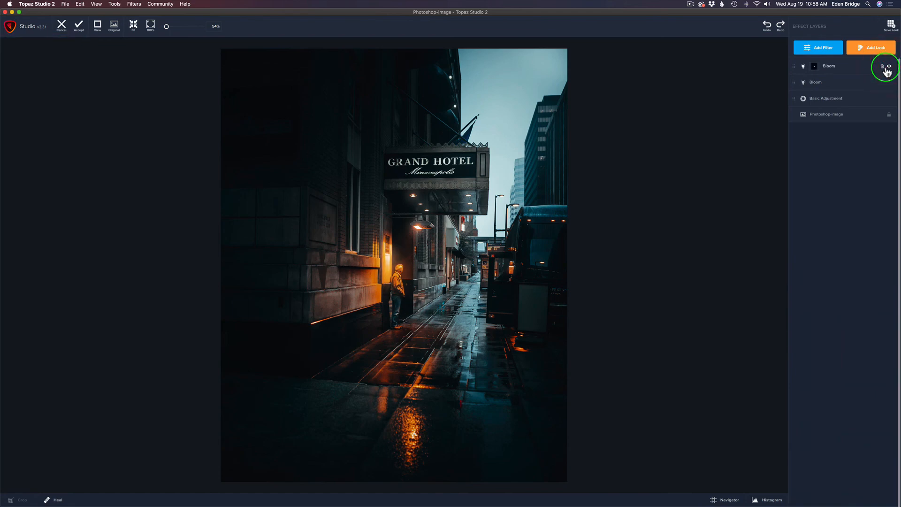
# Step: Select the masked second Bloom layer to lower its opacity to 0.54
pyautogui.click(829, 66)
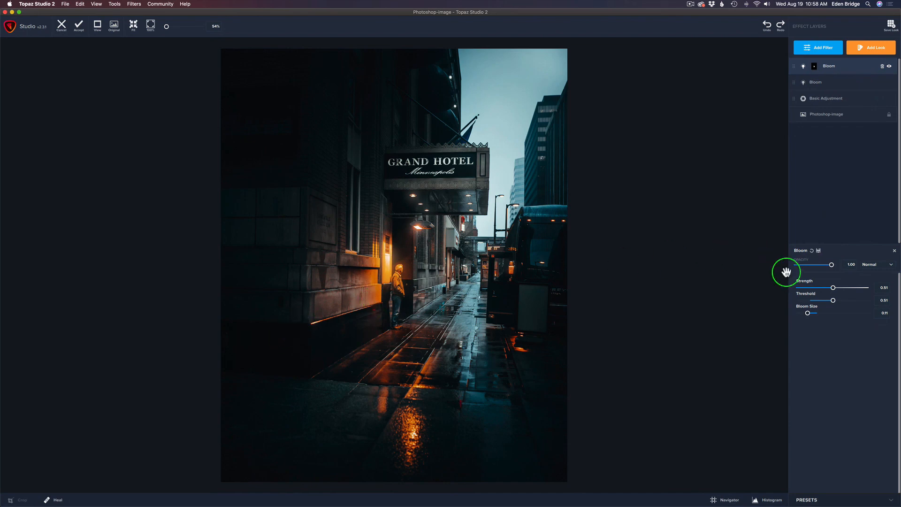
pyautogui.moveTo(830, 270)
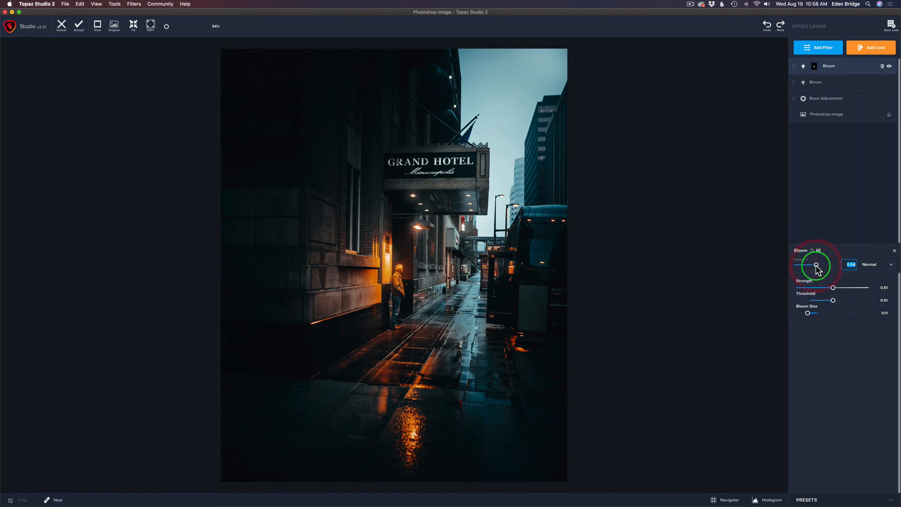
pyautogui.moveTo(433, 202)
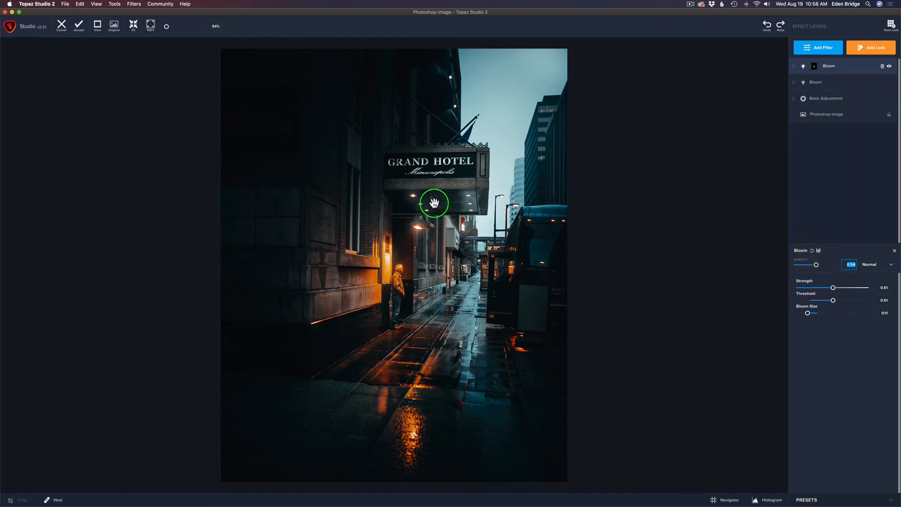
pyautogui.moveTo(398, 277)
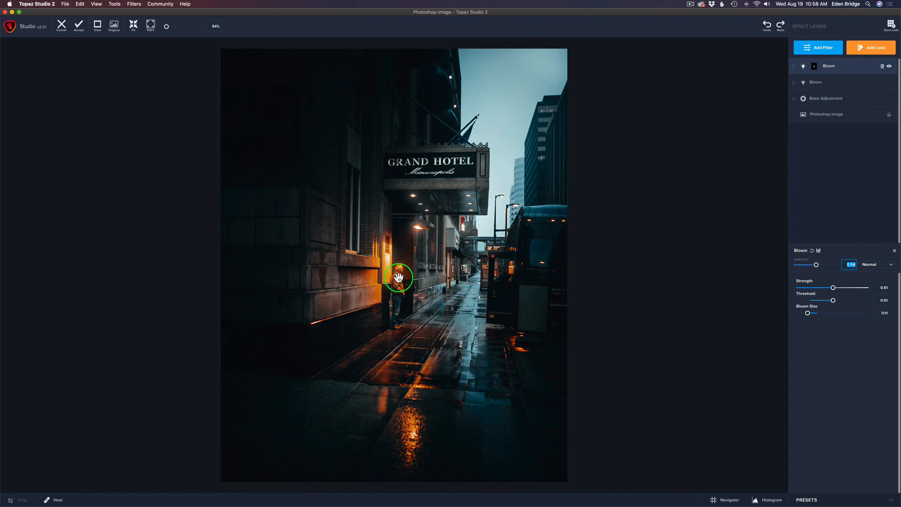